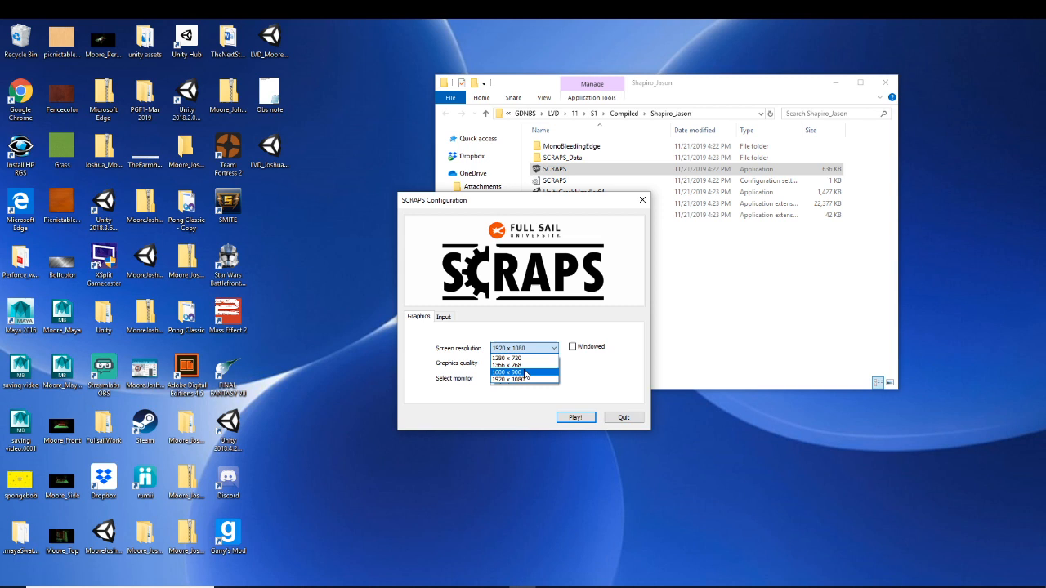
- Choose a screen resolution and launch SCRAPS to its title menu
{"action": "left_click", "coordinate": [575, 418]}
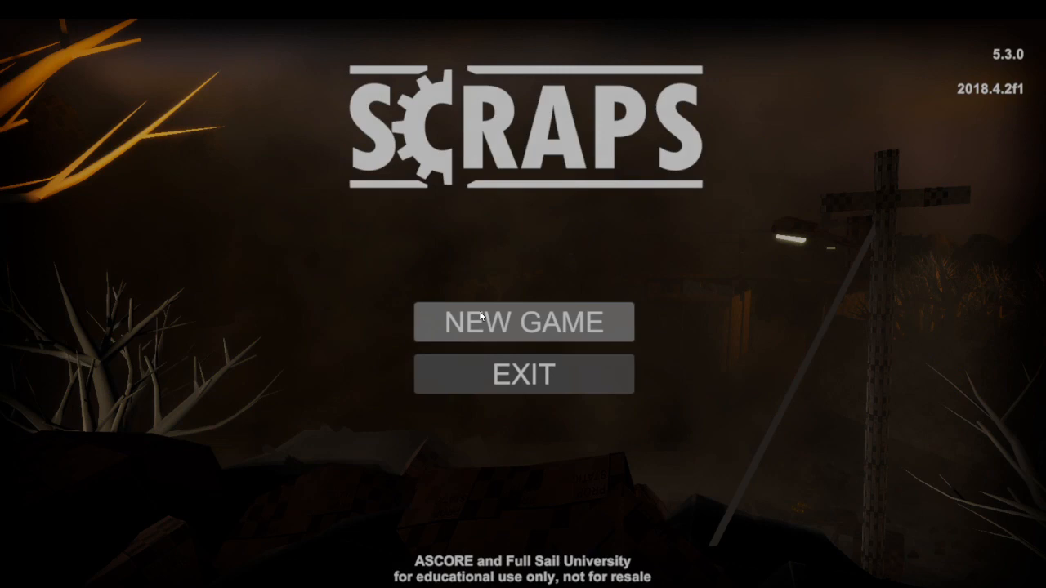
- Start a New Game and run down the corridor through the Outpost Gate checkpoint
{"action": "left_click", "coordinate": [523, 322]}
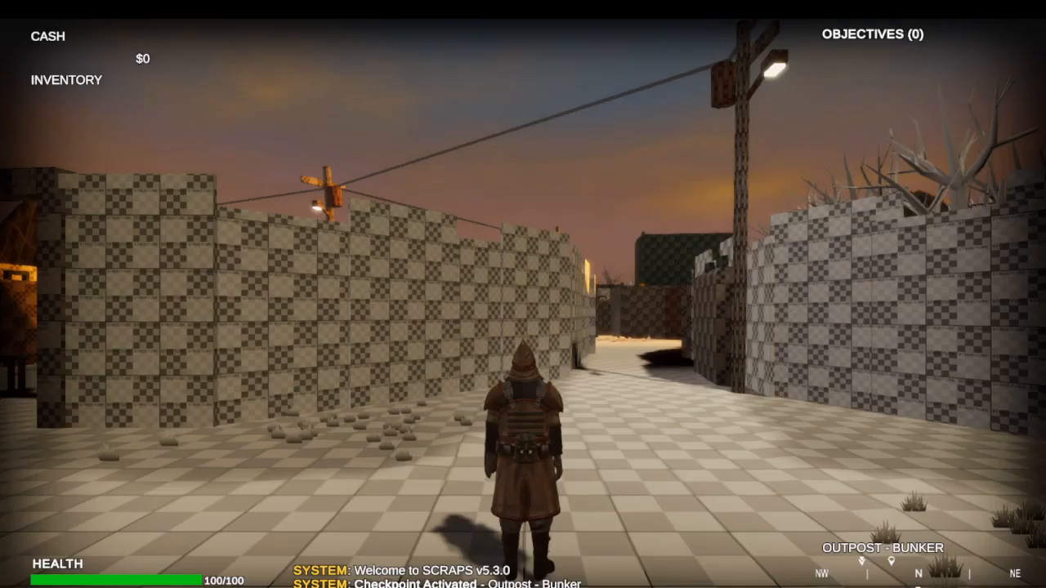
{"action": "key", "text": "w"}
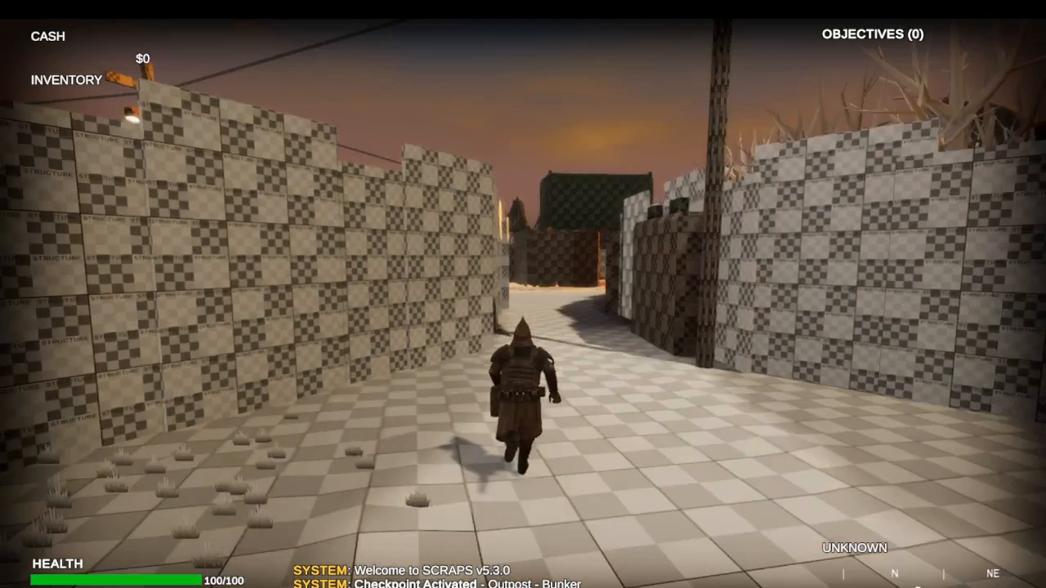
{"action": "key", "text": "w"}
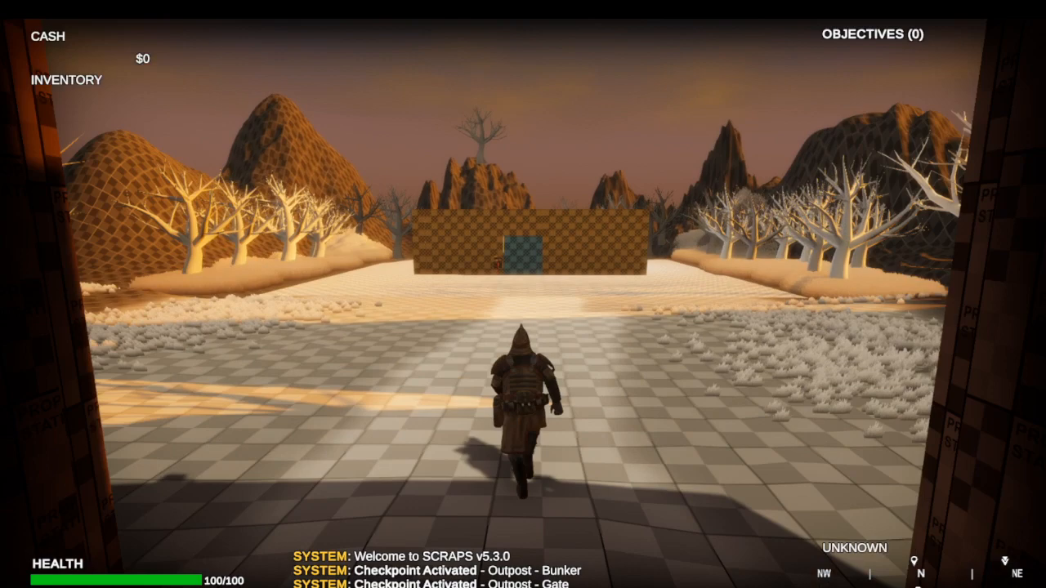
- Run across the field to the checkered building's door panel, triggering Level Start
{"action": "key", "text": "w"}
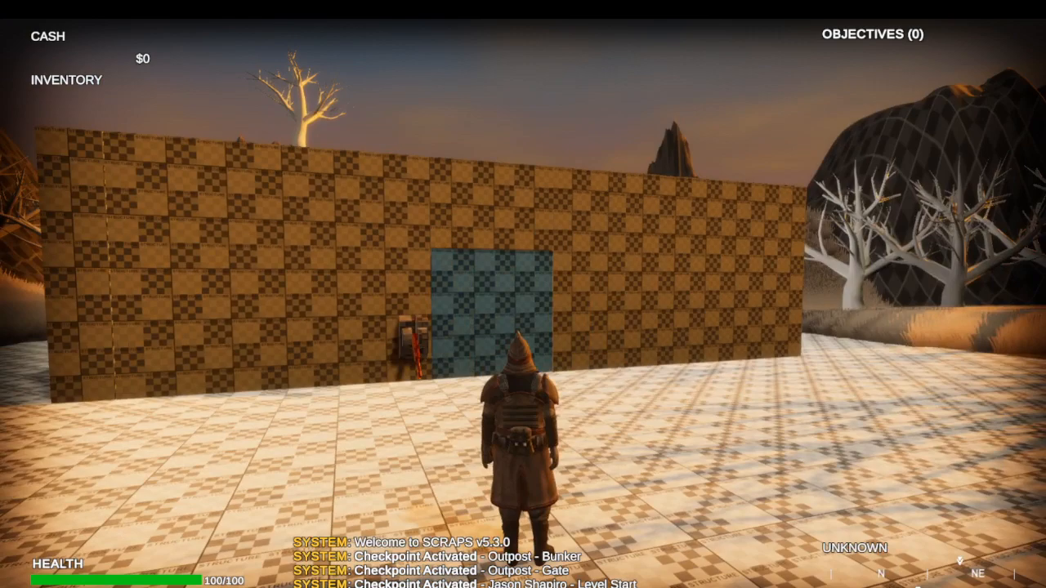
{"action": "key", "text": "w"}
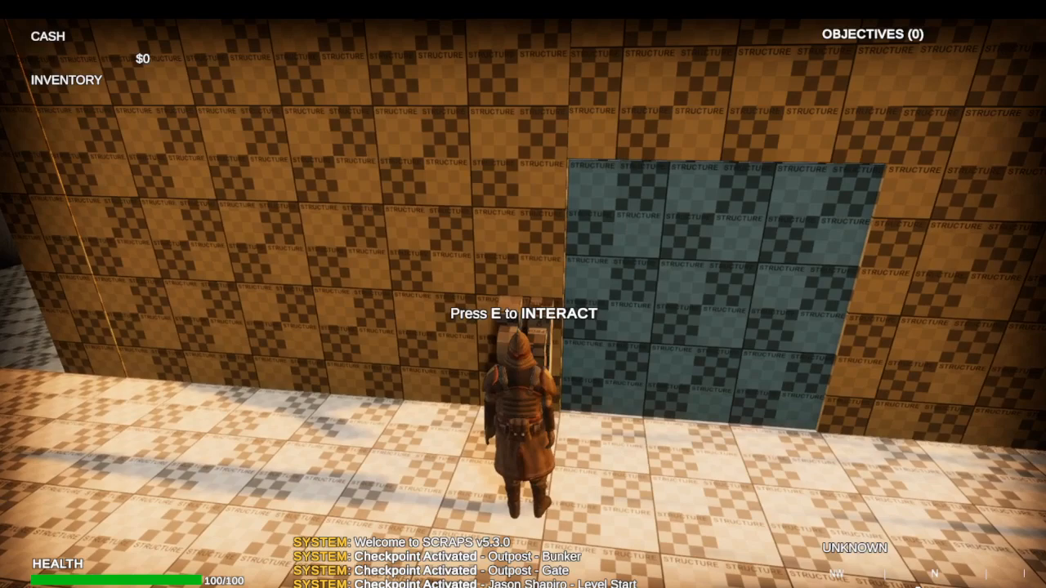
- Interact with the wall panel to enter the checkered building
{"action": "key", "text": "e"}
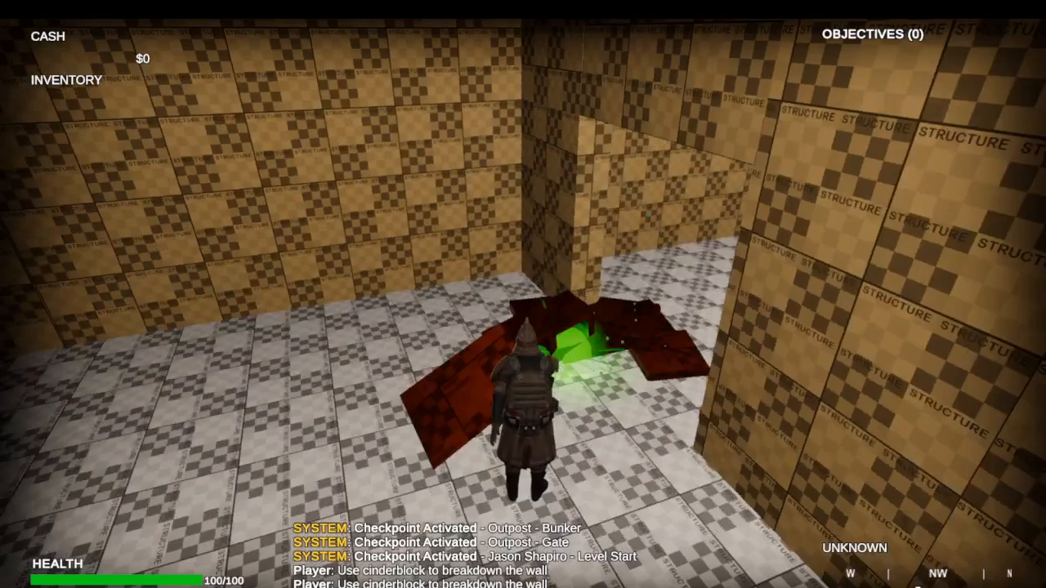
{"action": "mouse_move", "coordinate": [523, 294]}
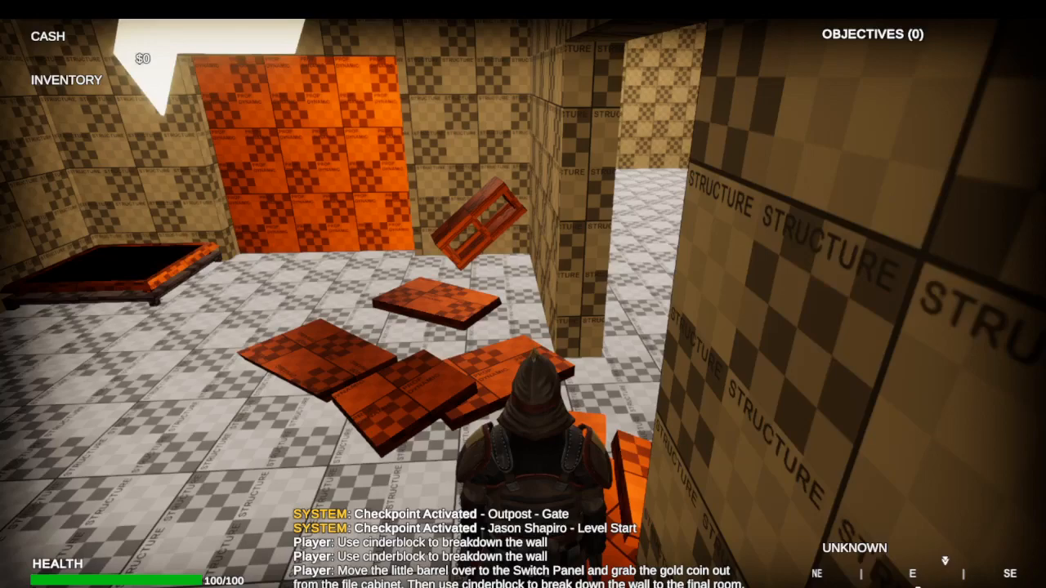
{"action": "mouse_move", "coordinate": [523, 294]}
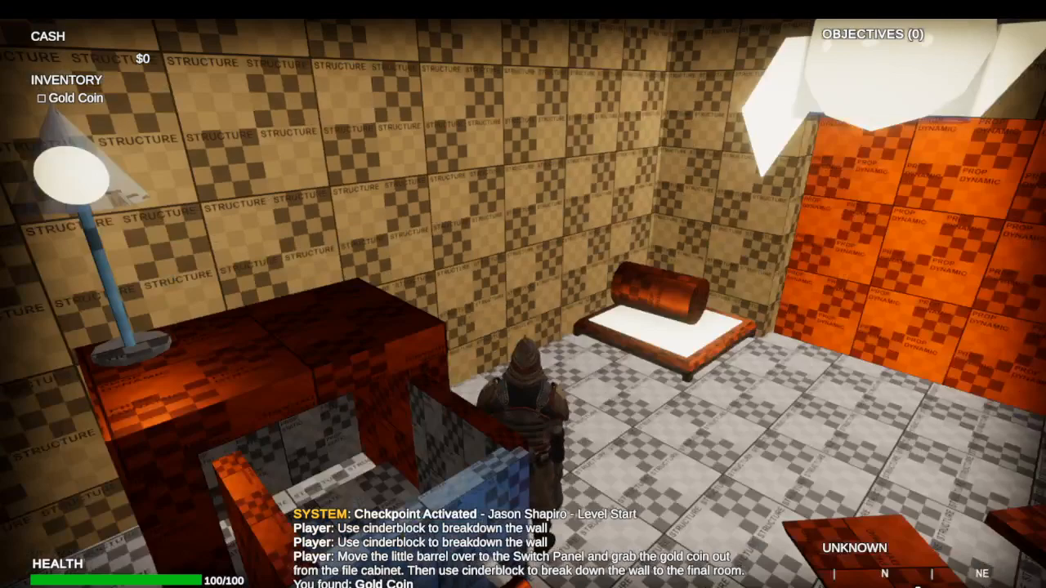
{"action": "mouse_move", "coordinate": [523, 294]}
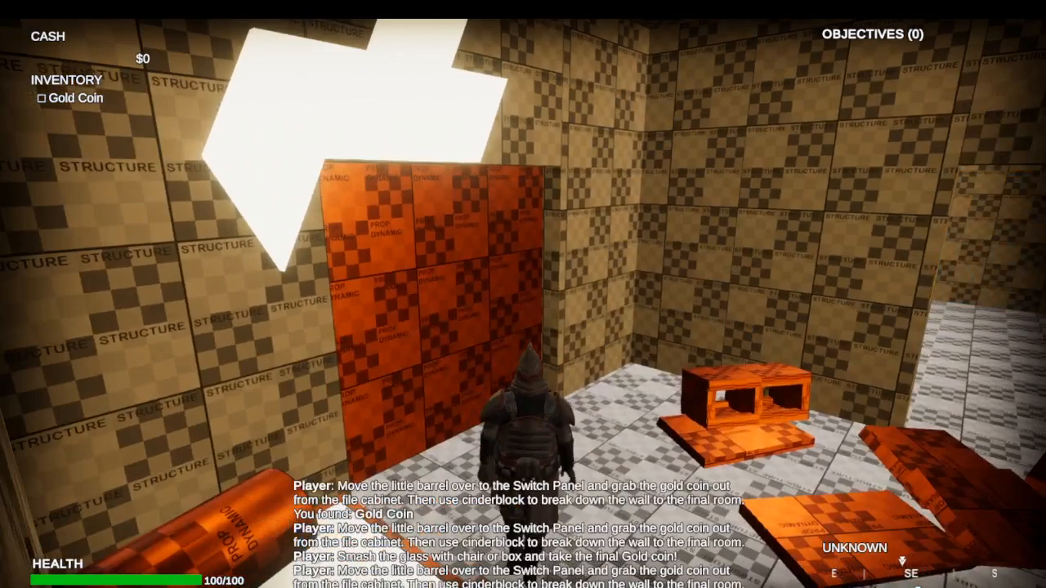
{"action": "mouse_move", "coordinate": [523, 294]}
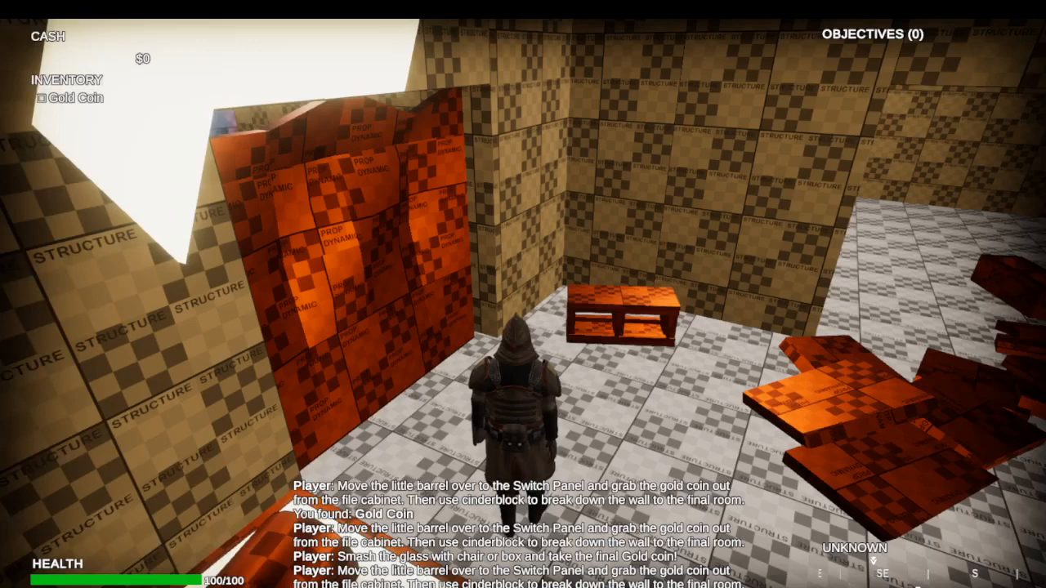
{"action": "mouse_move", "coordinate": [523, 295]}
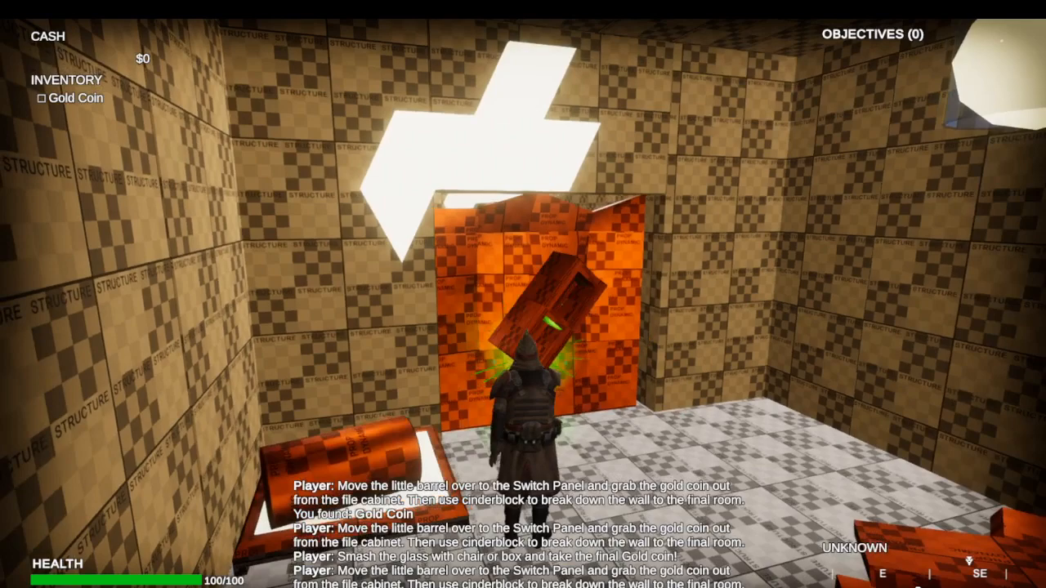
{"action": "mouse_move", "coordinate": [523, 294]}
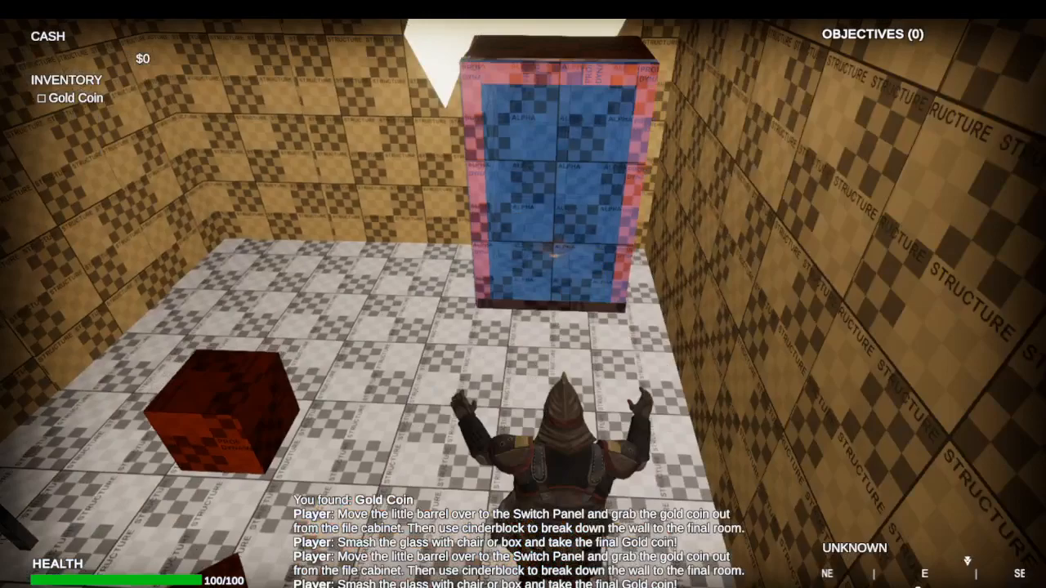
{"action": "mouse_move", "coordinate": [523, 295]}
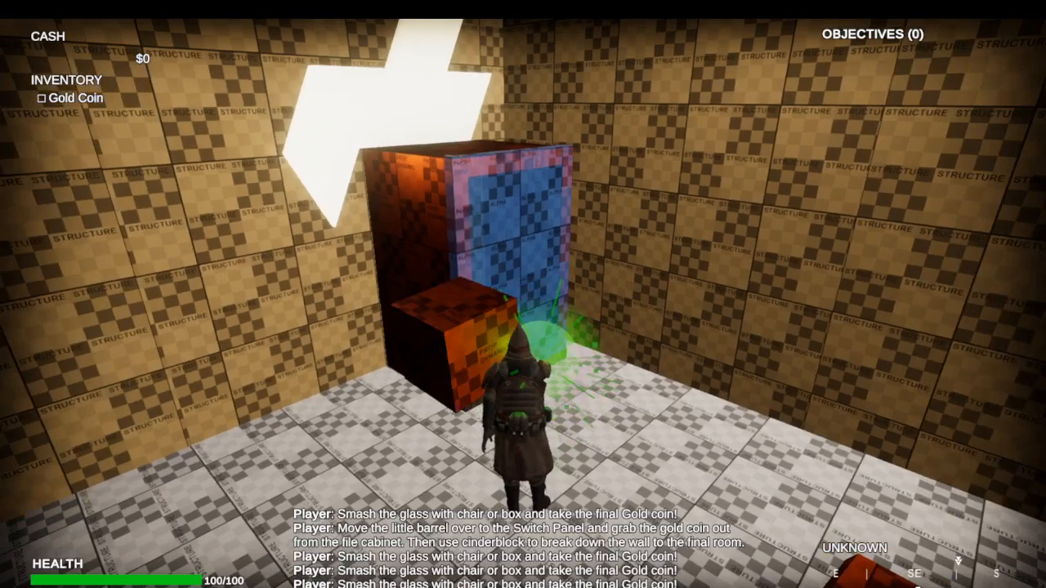
{"action": "mouse_move", "coordinate": [523, 295]}
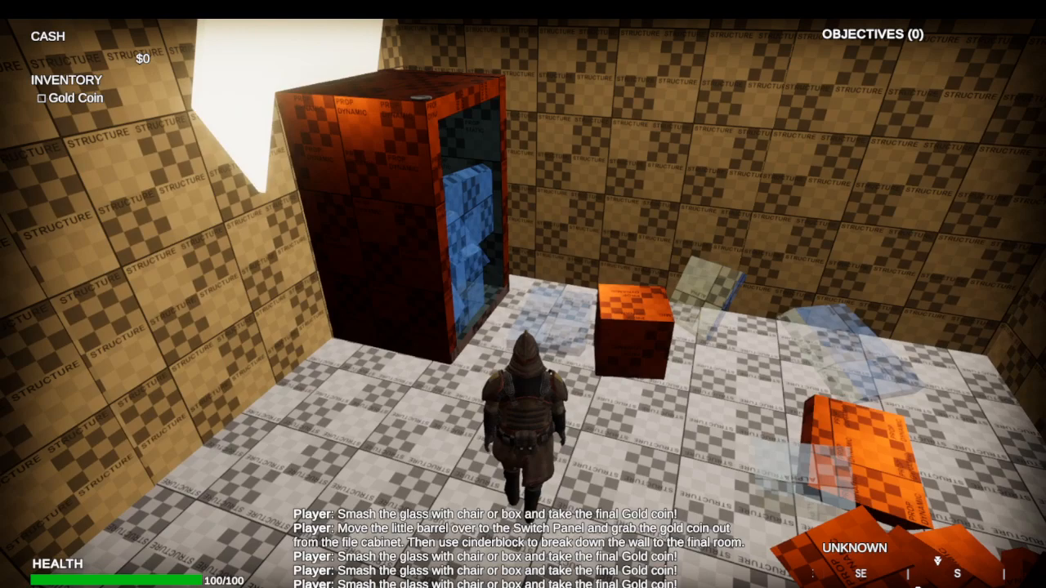
- Move up to the glass case holding the second Gold Coin
{"action": "key", "text": "w"}
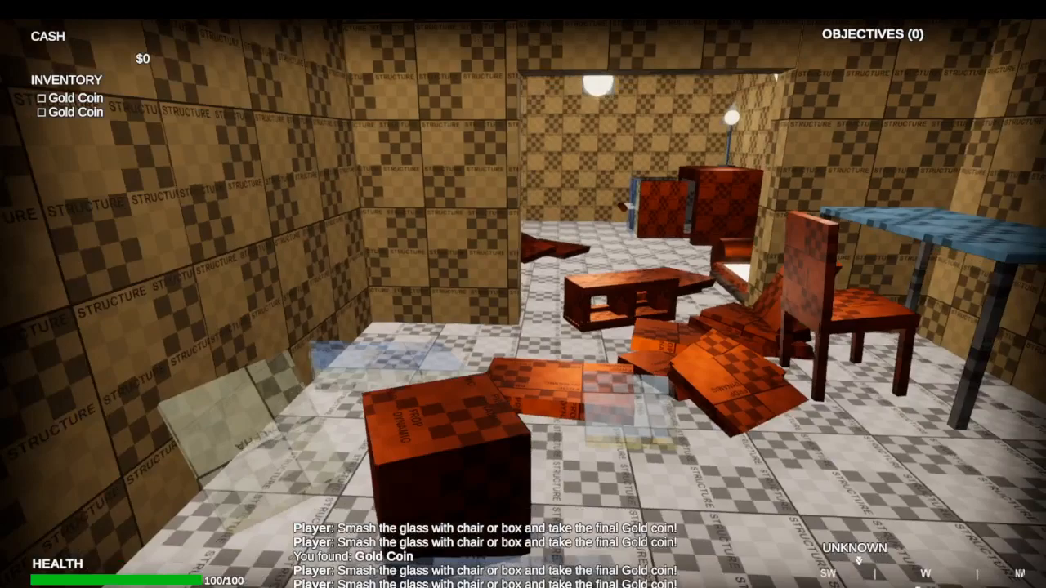
{"action": "mouse_move", "coordinate": [523, 294]}
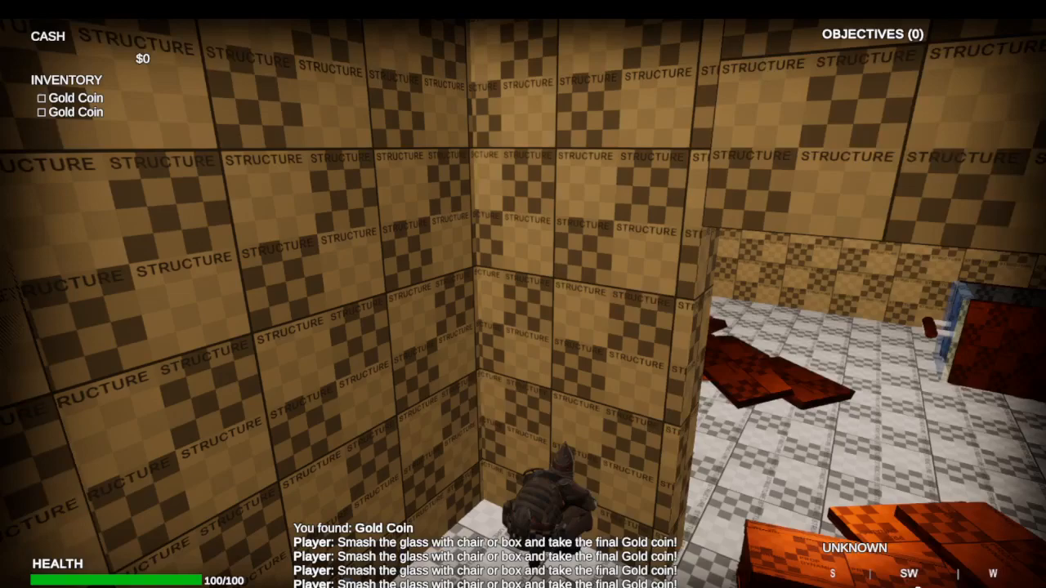
{"action": "mouse_move", "coordinate": [523, 294]}
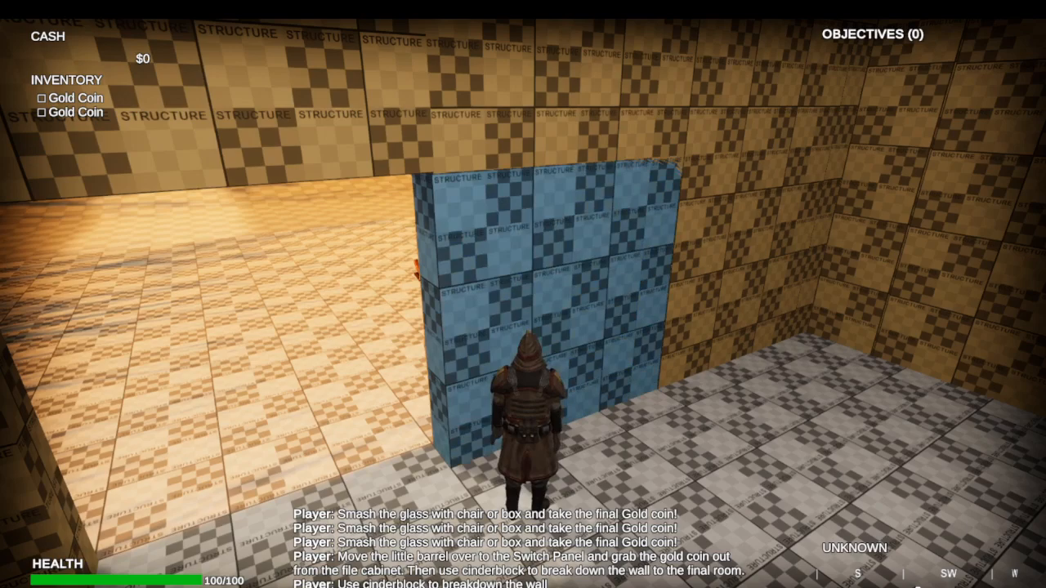
- Walk out through the opened wall and stand outside facing the building with both Gold Coins
{"action": "key", "text": "w"}
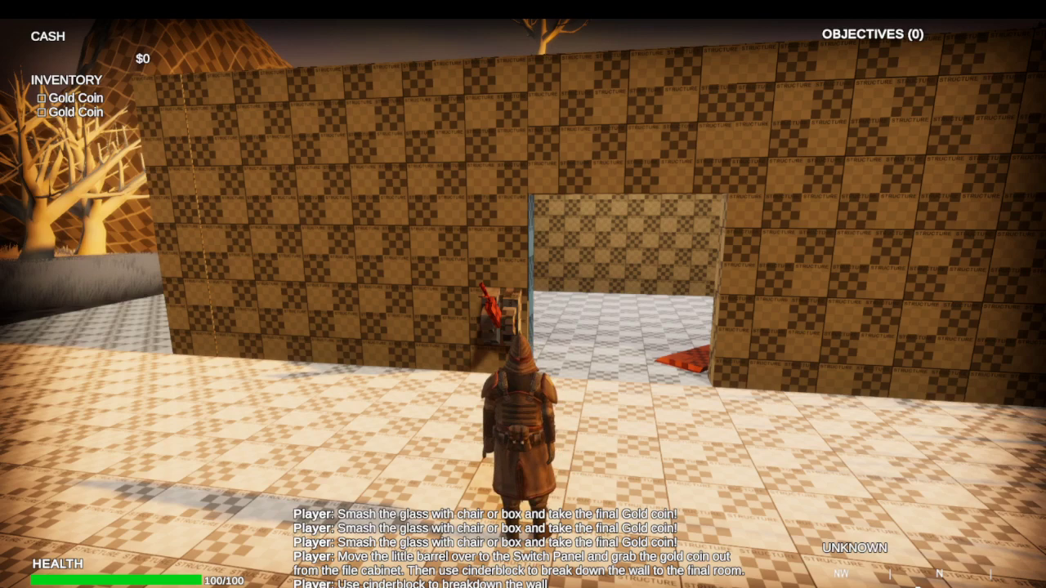
{"action": "key", "text": "w"}
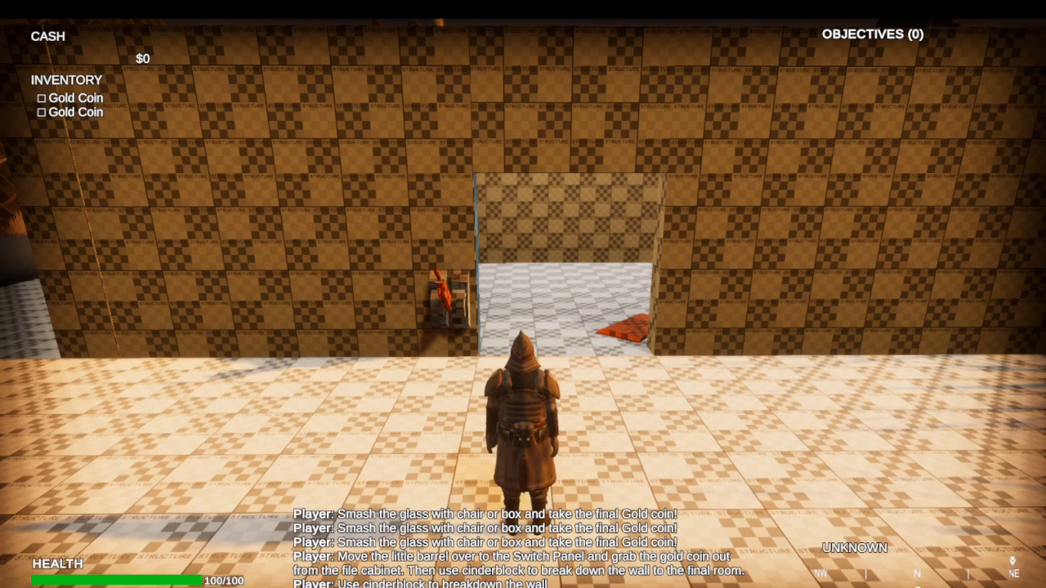
{"action": "key", "text": "w"}
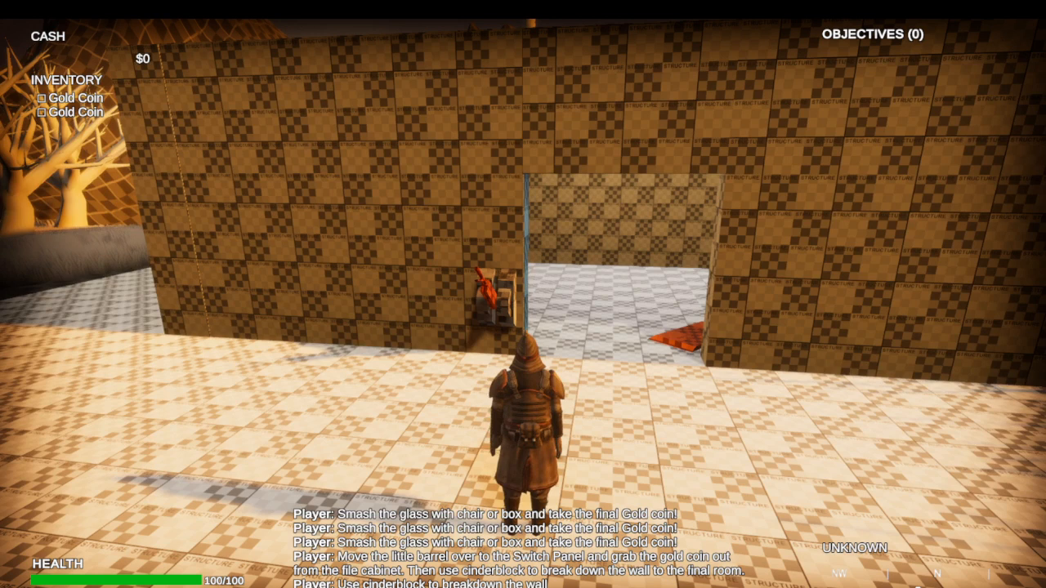